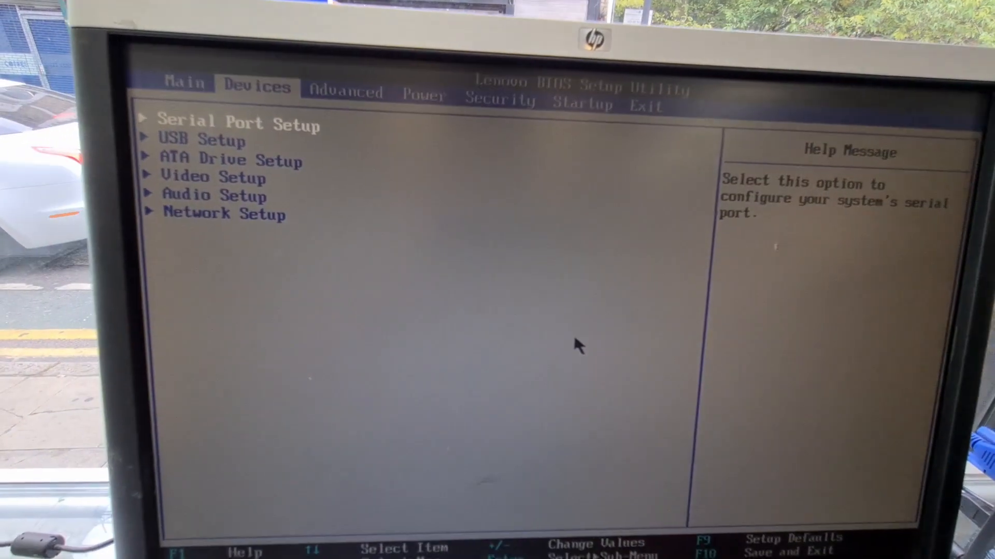
- Set USB Support to Enabled in the Devices USB Setup
key("Down")
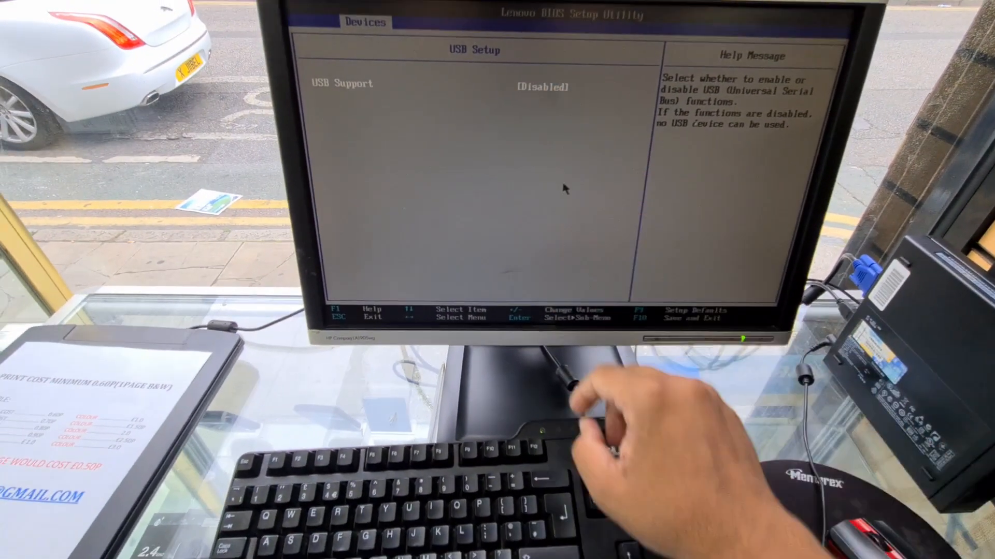
key("enter")
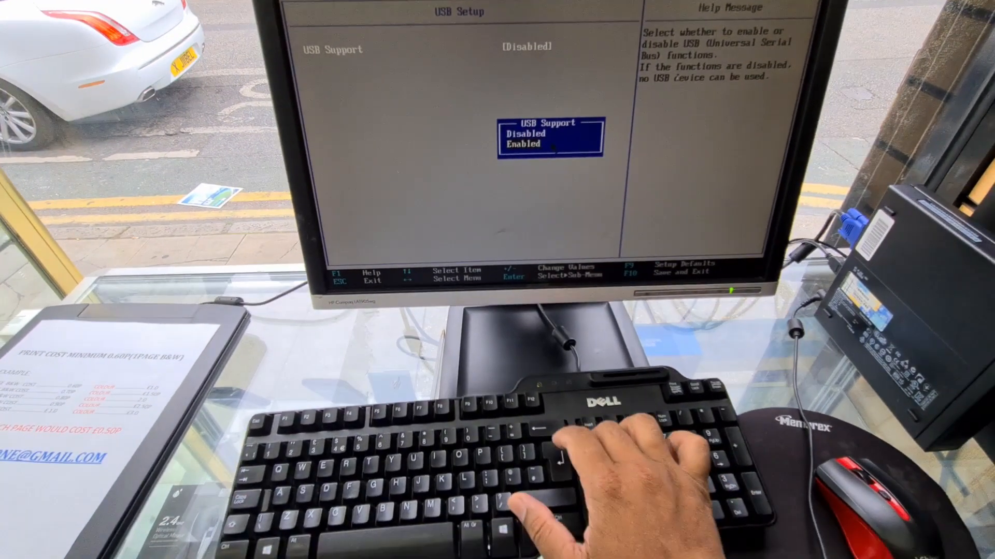
key("enter")
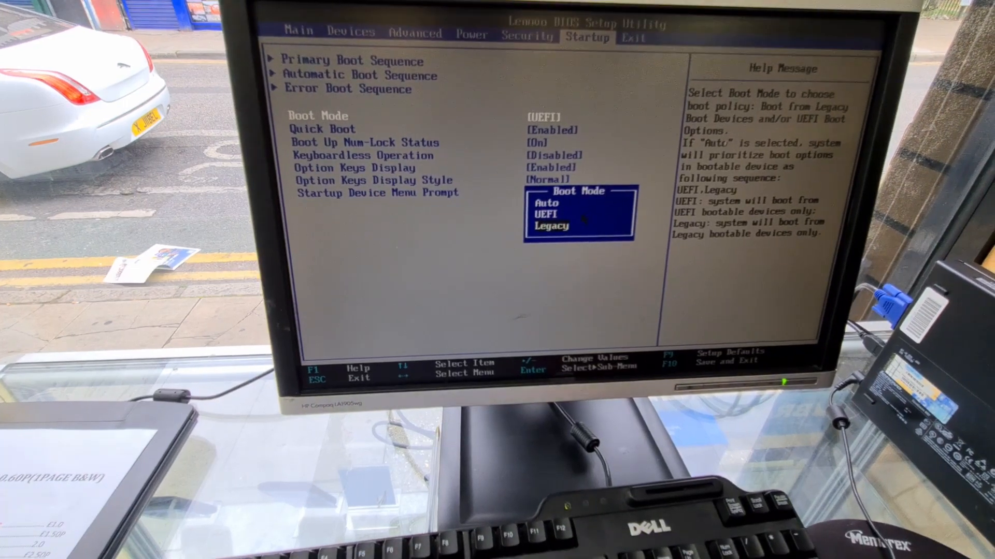
- Change Boot Mode from UEFI to Legacy on the Startup settings
left_click(552, 227)
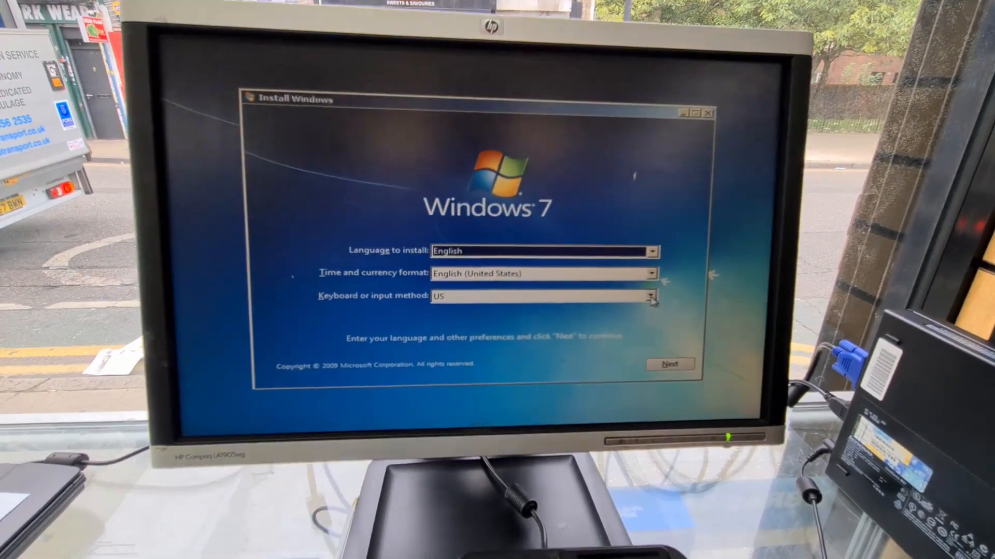
- Choose English (United Kingdom) time and currency format and start Install now
left_click(651, 273)
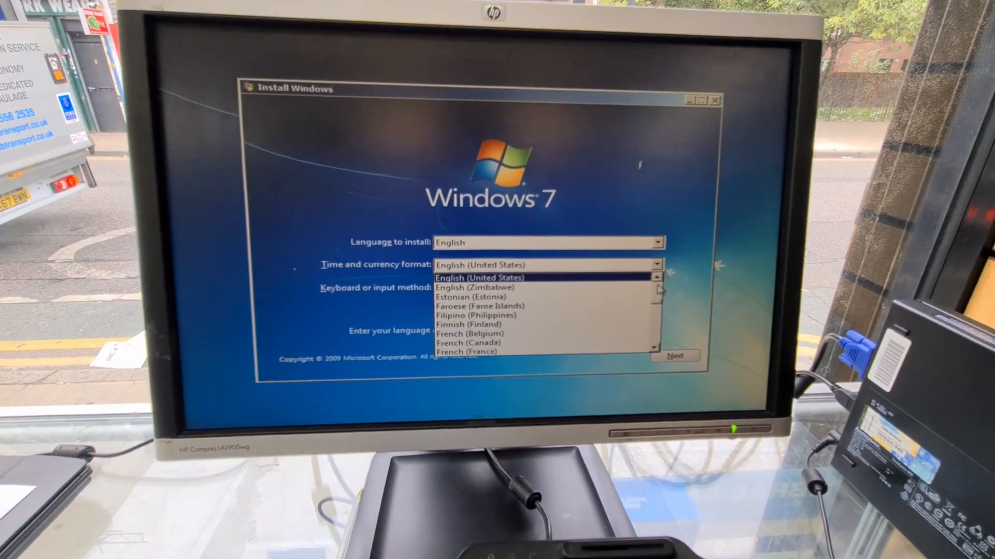
left_click(478, 287)
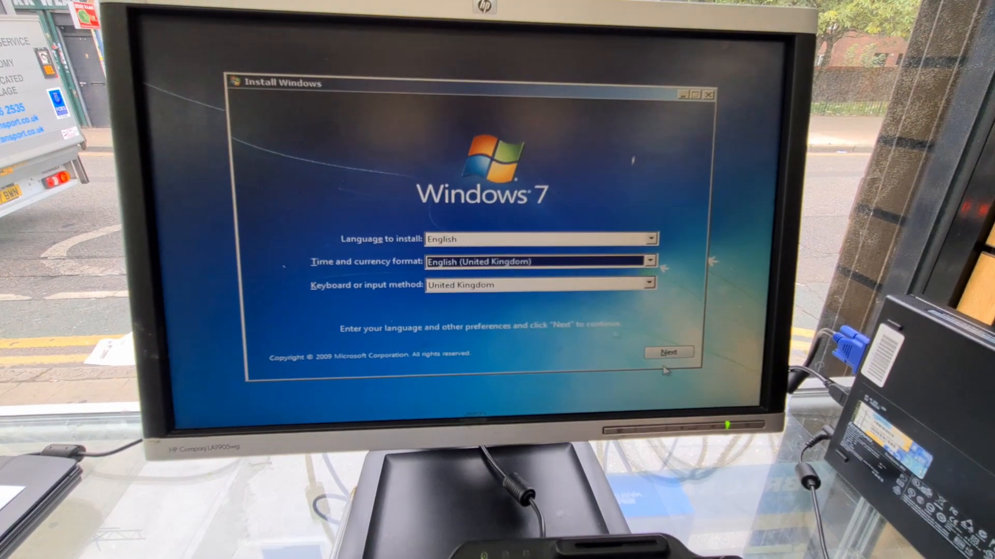
left_click(668, 352)
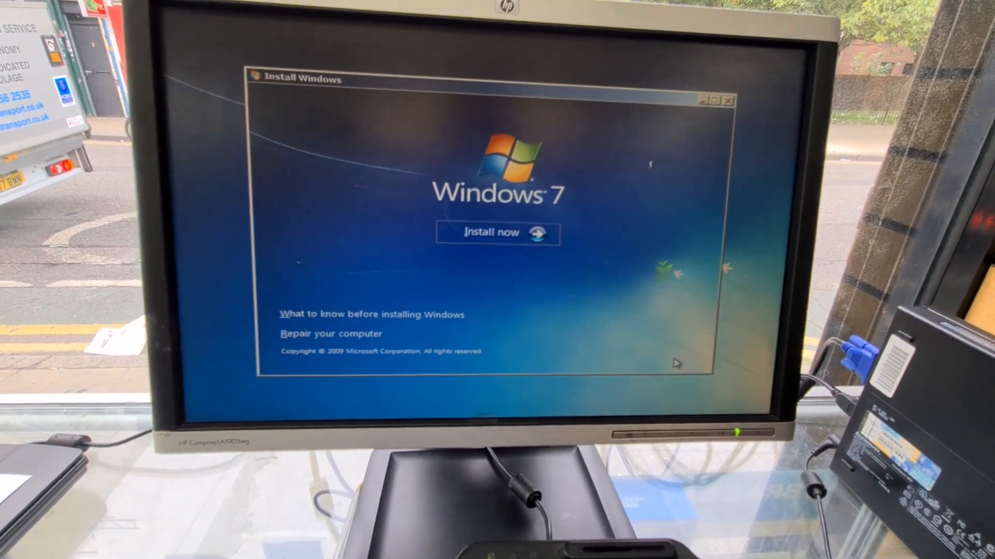
left_click(496, 234)
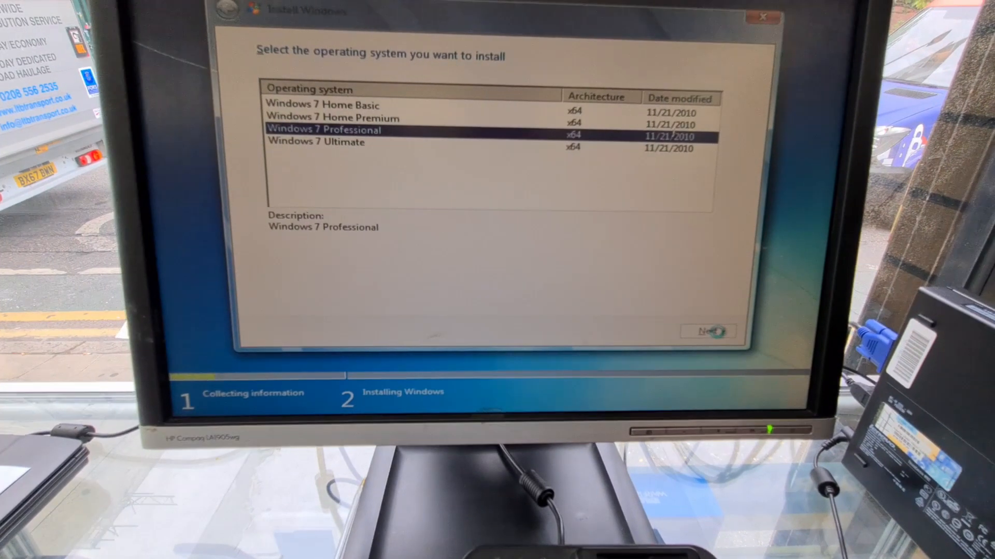
- Proceed with Windows 7 Professional and choose a Custom (advanced) clean installation
left_click(711, 331)
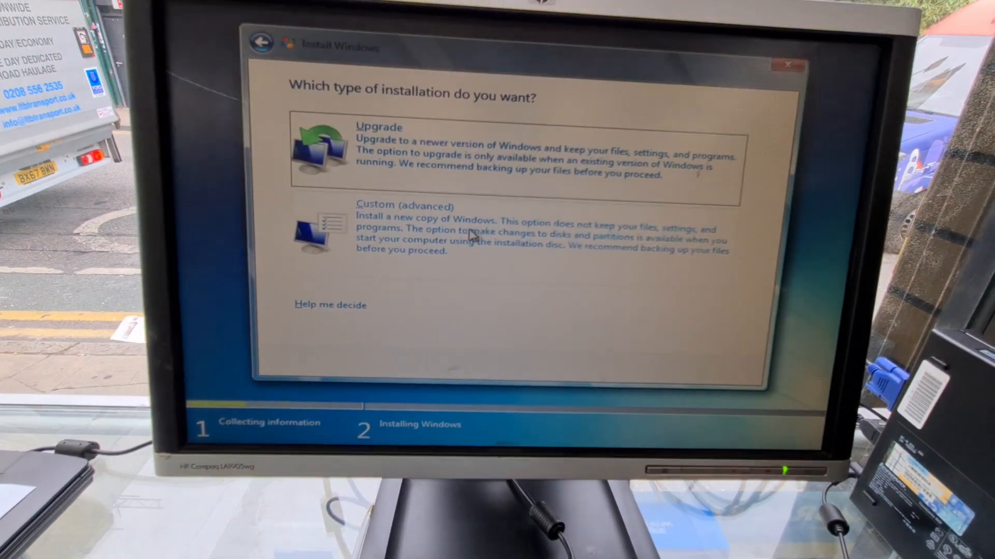
left_click(398, 205)
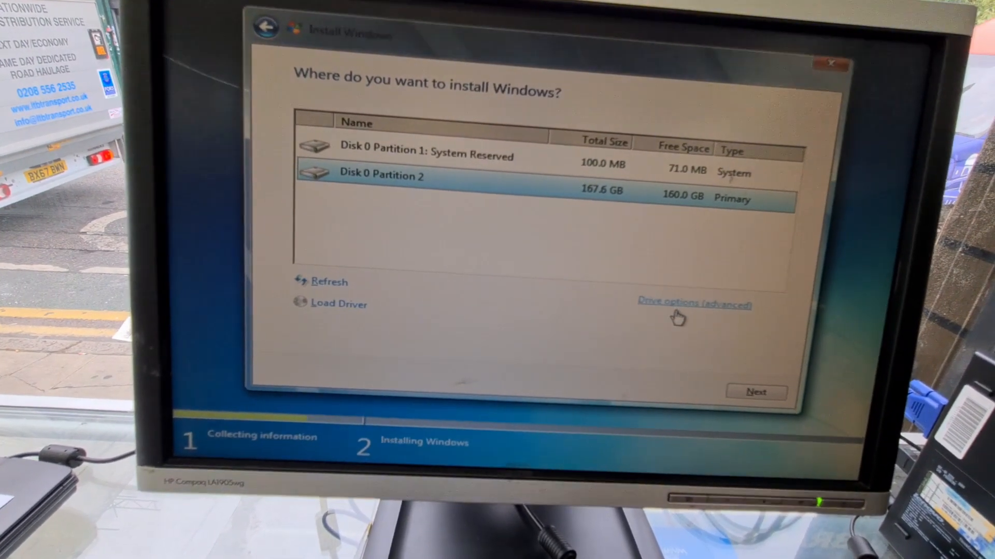
- Delete the 167.6 GB Partition 2 and the System Reserved partition, leaving 167.7 GB unallocated
left_click(694, 304)
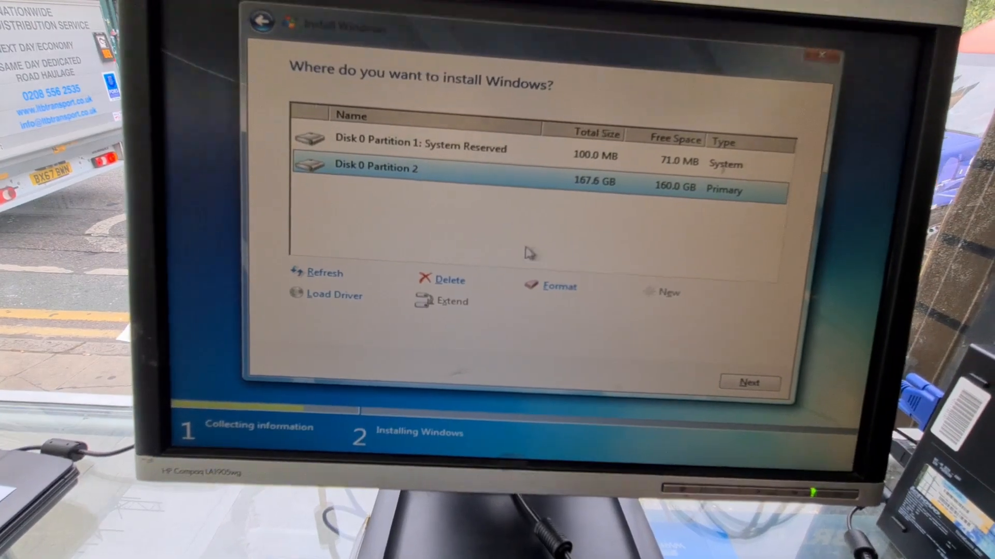
left_click(448, 280)
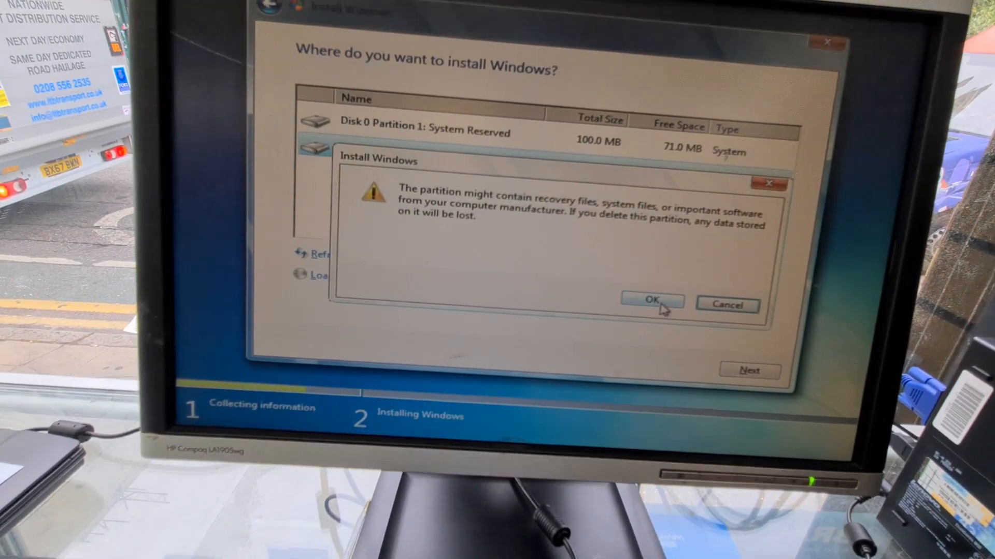
left_click(651, 303)
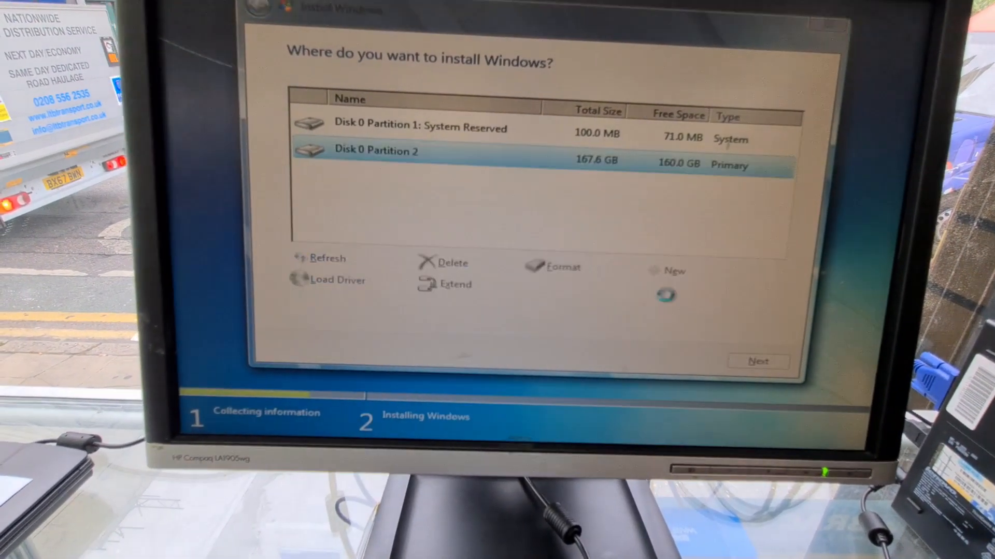
left_click(451, 263)
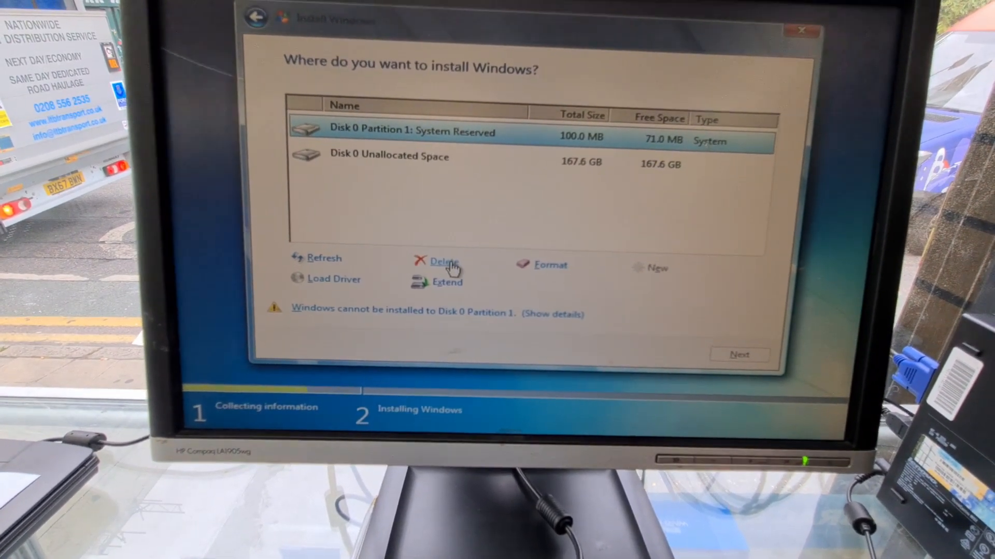
left_click(443, 261)
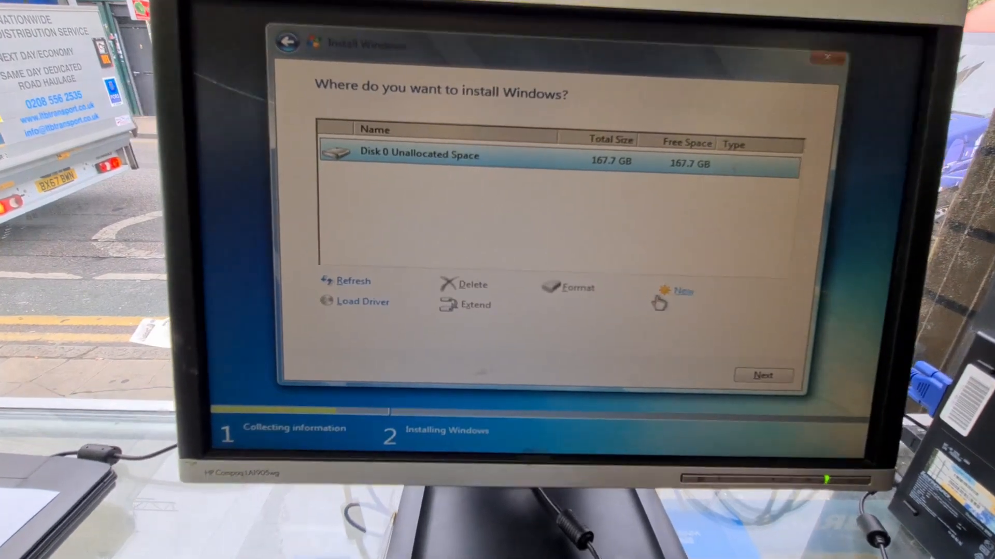
- Create a 99.2 GB partition and a 70000 MB (68.4 GB) partition, then install onto the 99.2 GB one
left_click(684, 291)
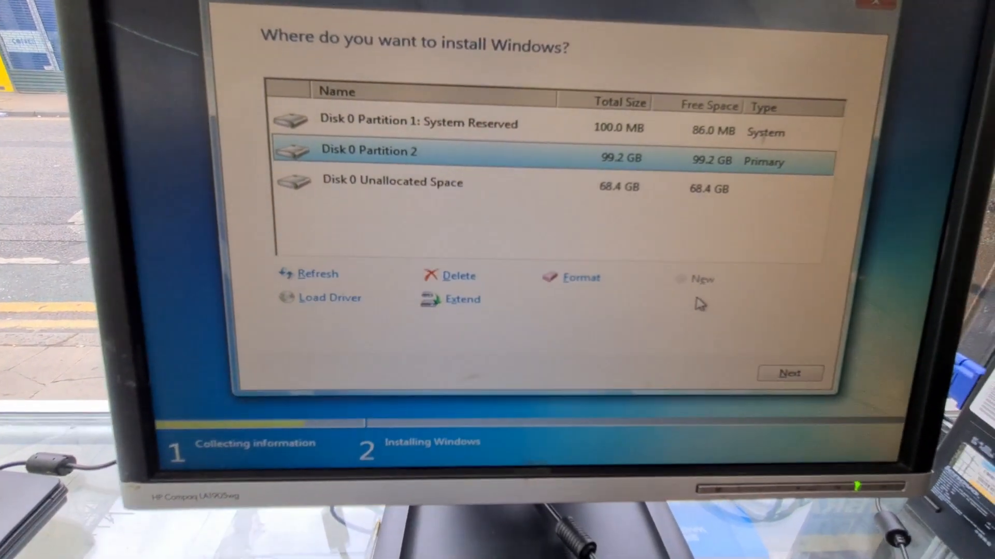
left_click(393, 182)
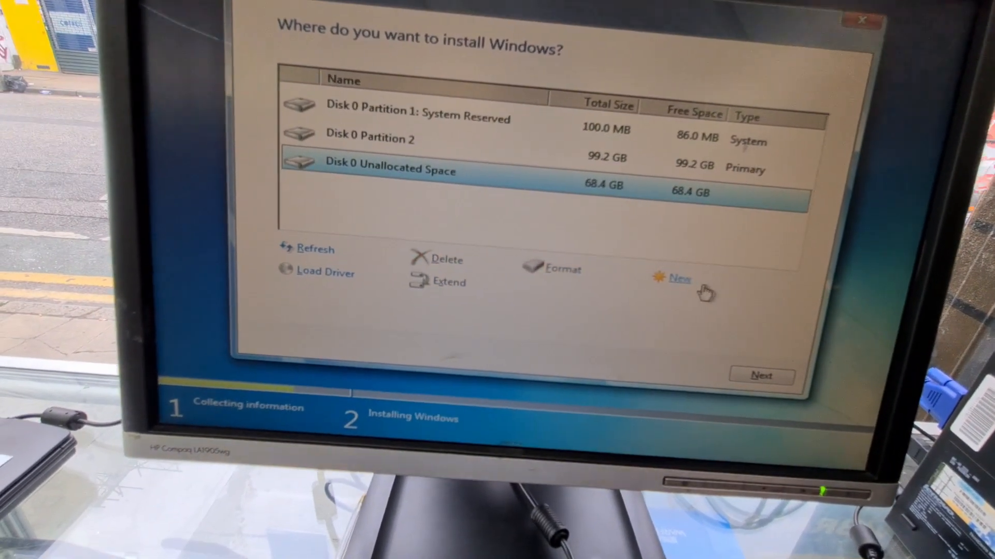
left_click(678, 278)
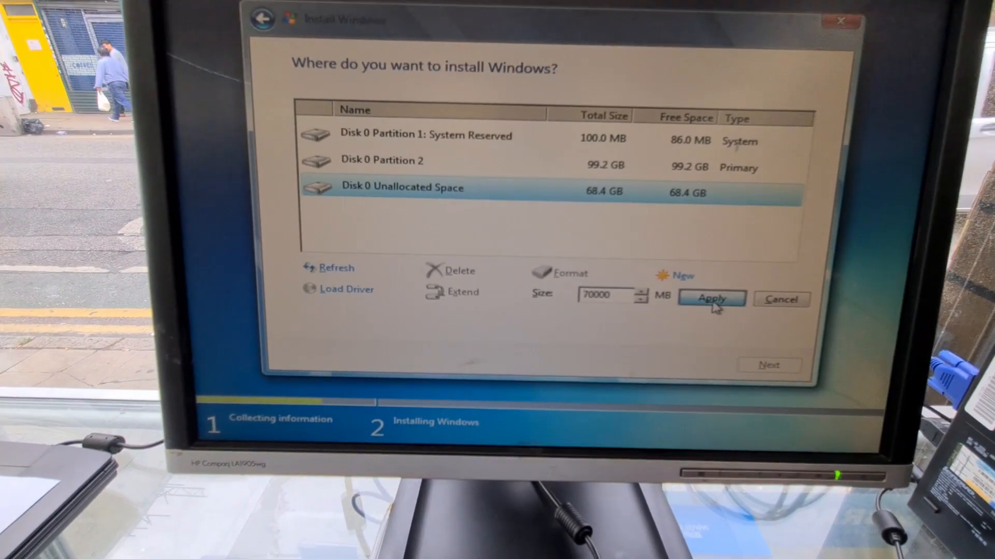
left_click(711, 299)
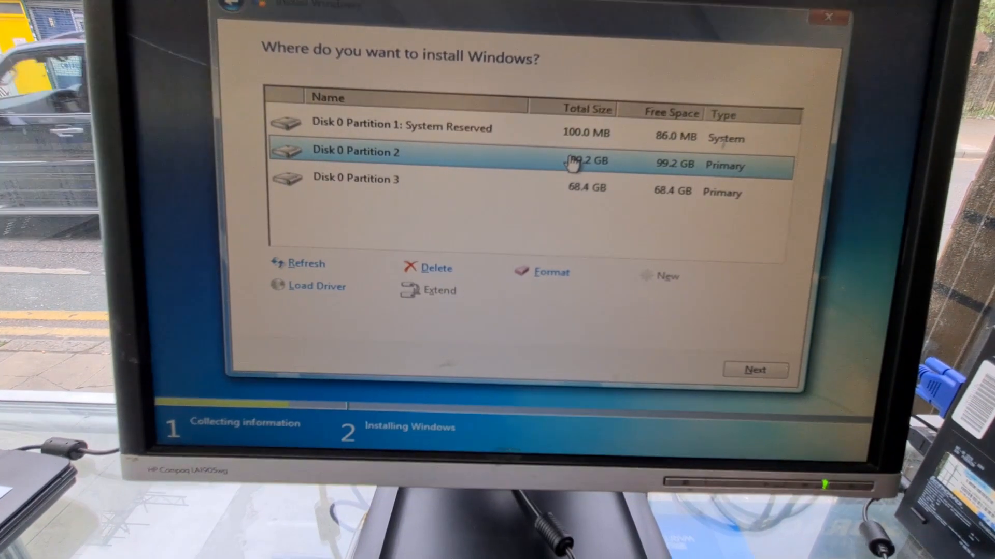
left_click(754, 370)
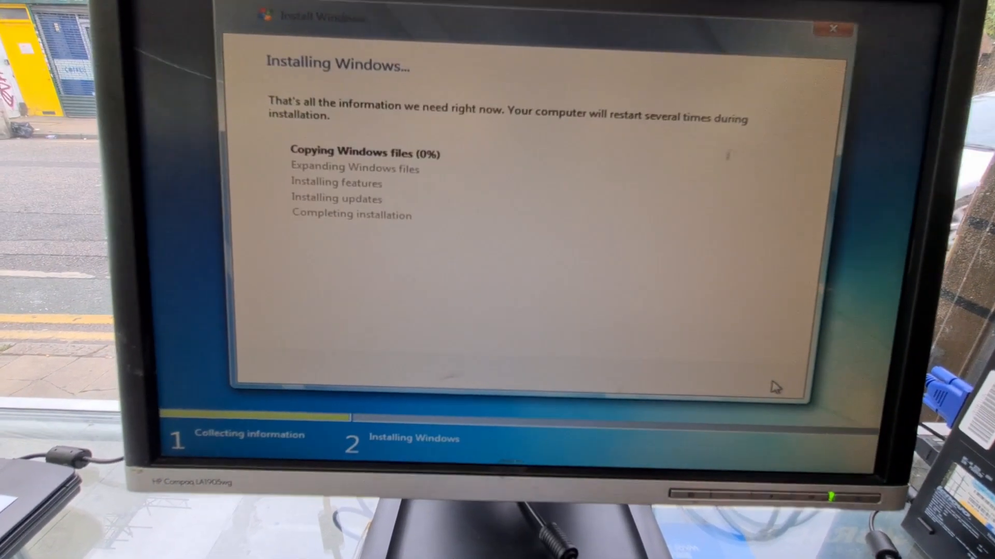